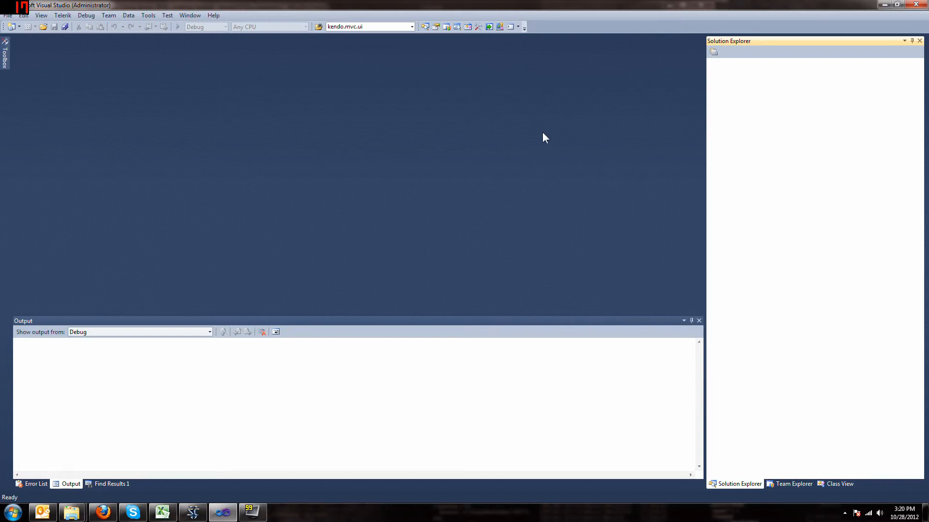
mouse_move(192, 45)
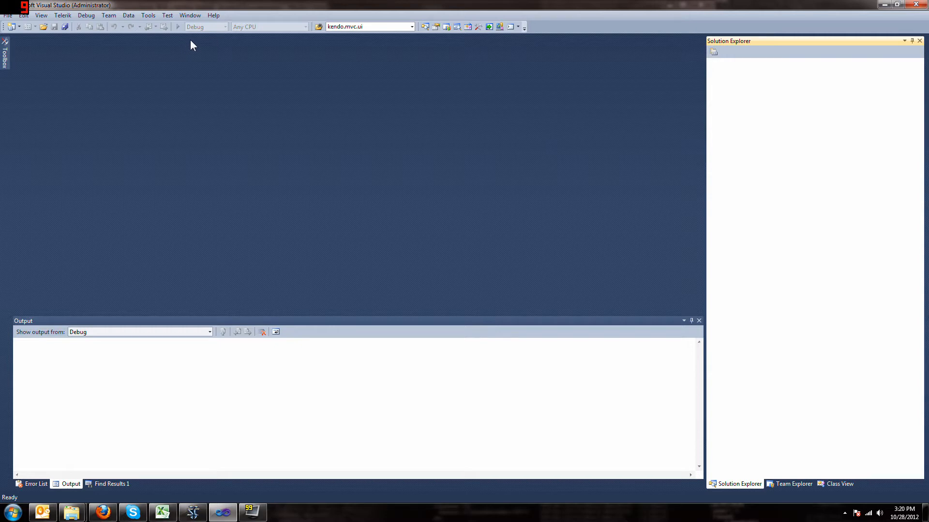
mouse_move(180, 27)
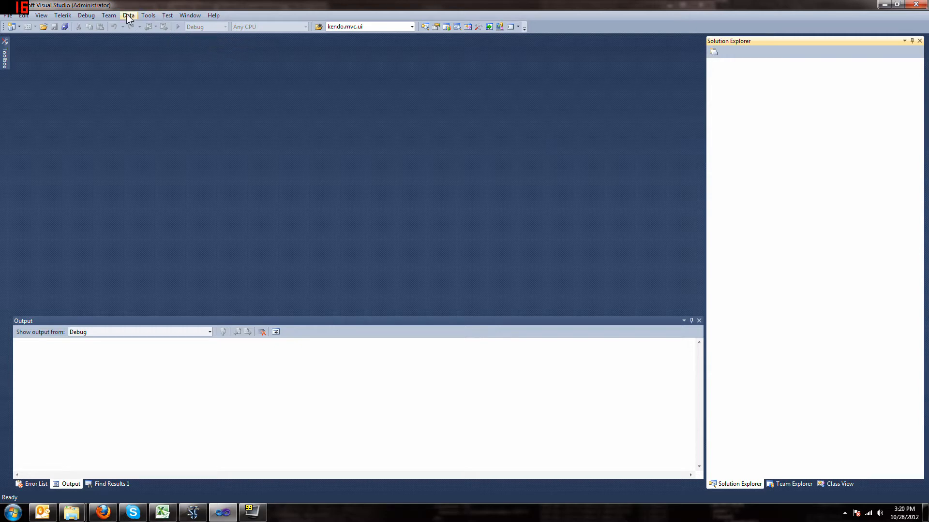
- Create the ASP.NET MVC 4 Web Application project named kendoDemo from File > New Project
left_click(8, 15)
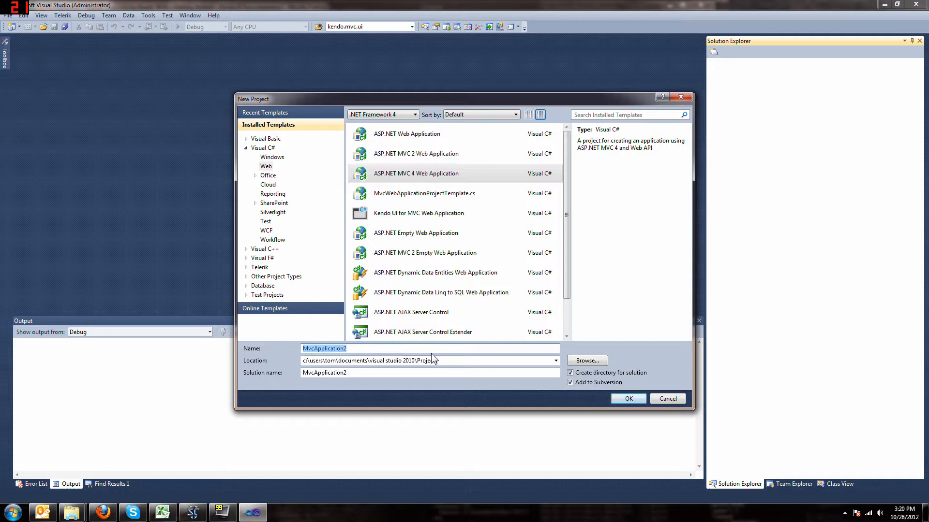
type("kendoDemo")
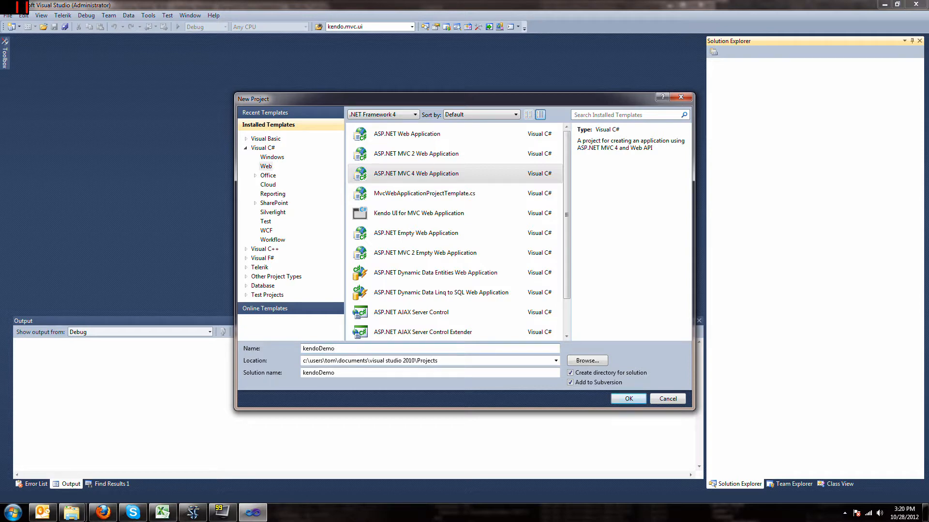
left_click(627, 398)
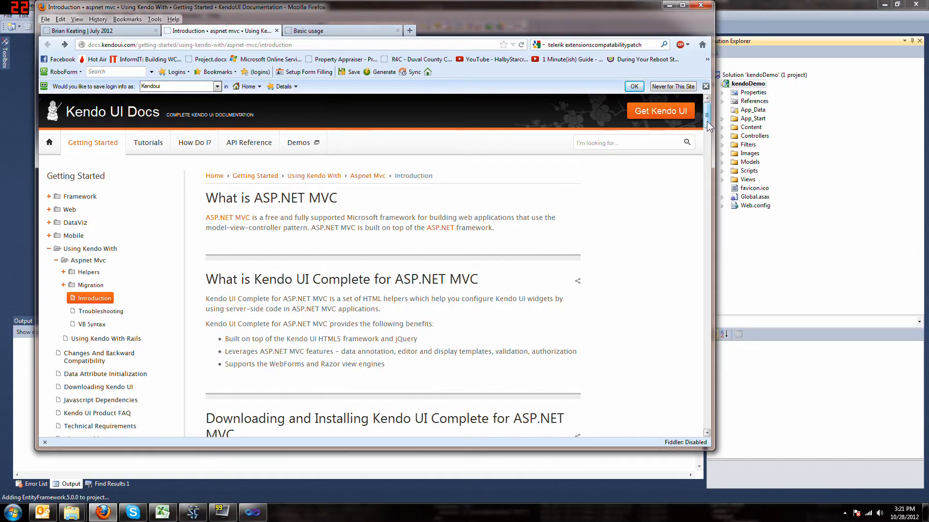
- Scroll the Kendo UI ASP.NET MVC introduction down to the web.config runtime assemblyBinding step
scroll("down", 3)
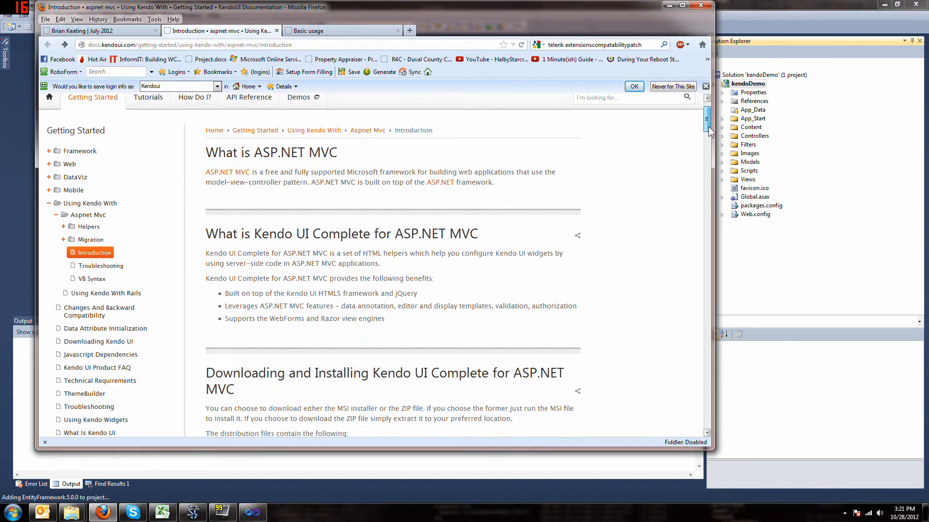
scroll("down", 3)
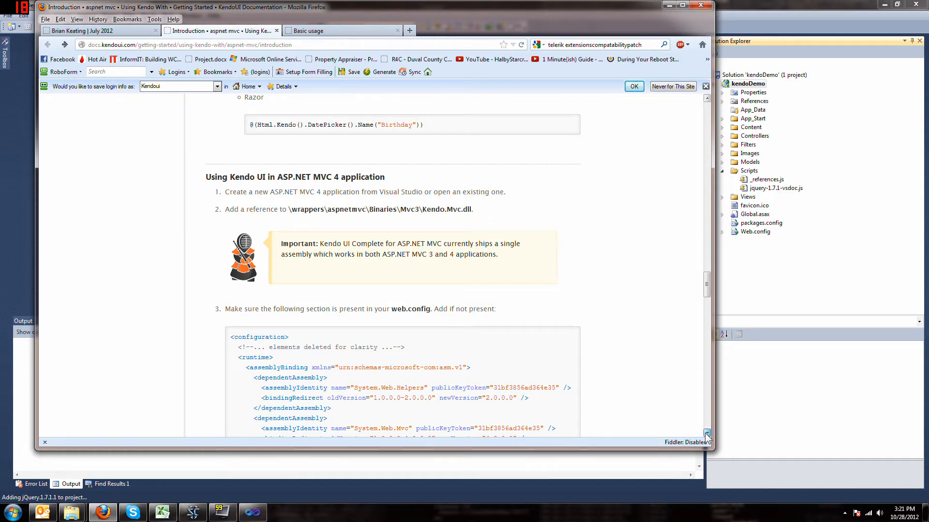
scroll("down", 3)
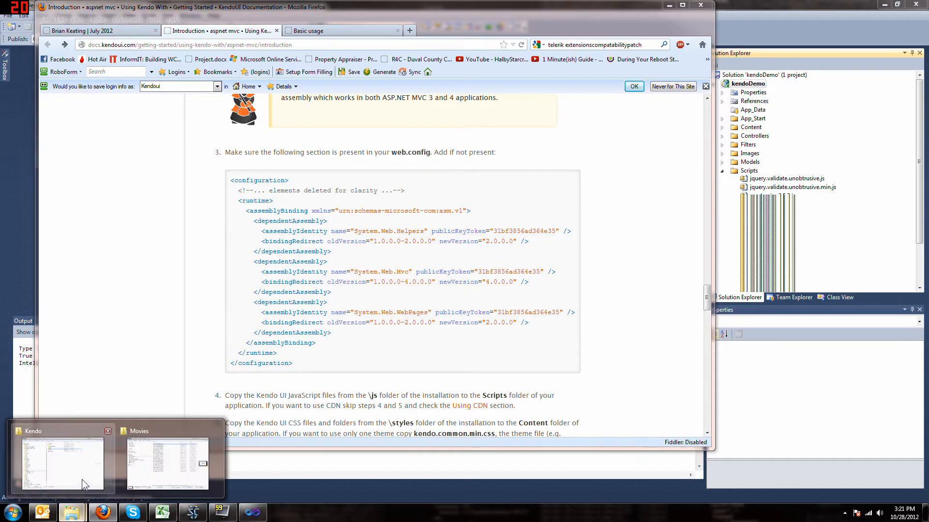
- Show the C:\source\Kendo folder with its examples, js, source and styles subfolders in Windows Explorer
left_click(59, 462)
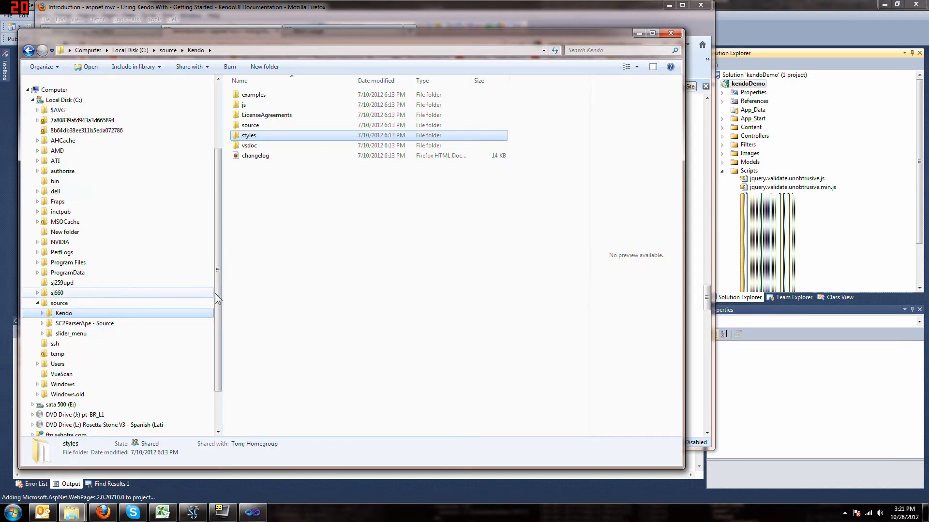
scroll("down", 3)
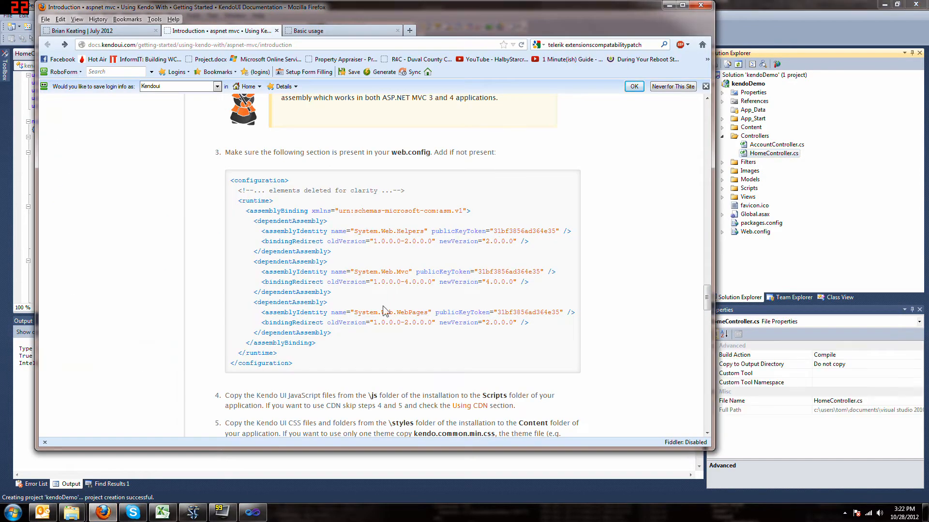
mouse_move(489, 163)
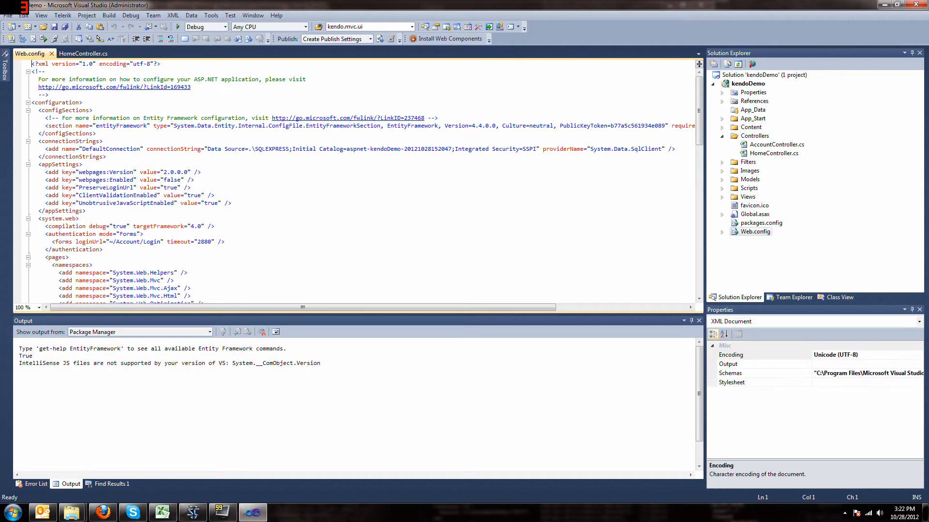
- Select the assemblyBinding block at the bottom of kendoDemo's Web.config to compare with the docs
scroll("down", 3)
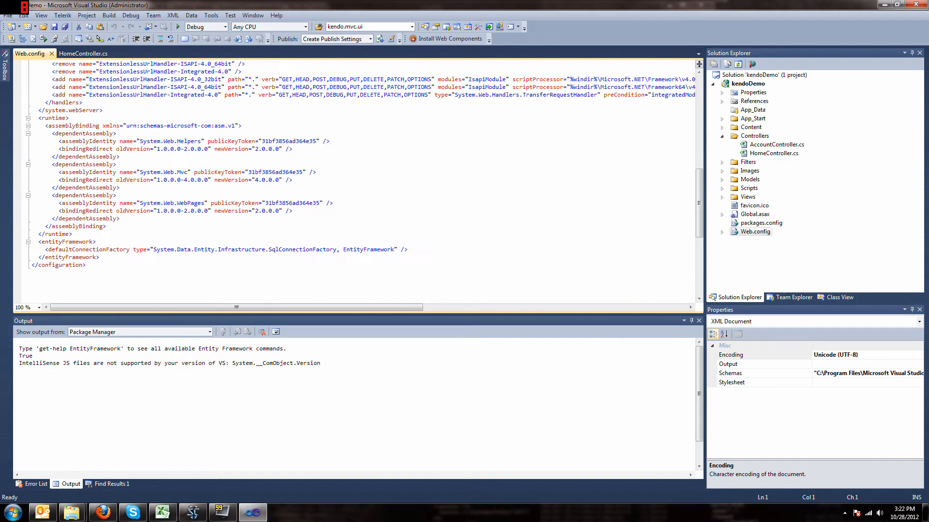
left_click_drag(42, 125, 118, 217)
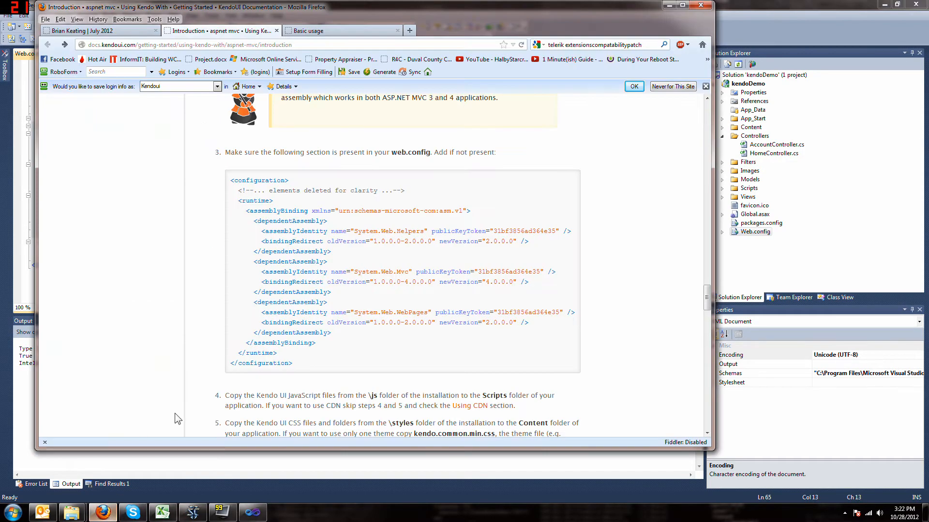
scroll("down", 3)
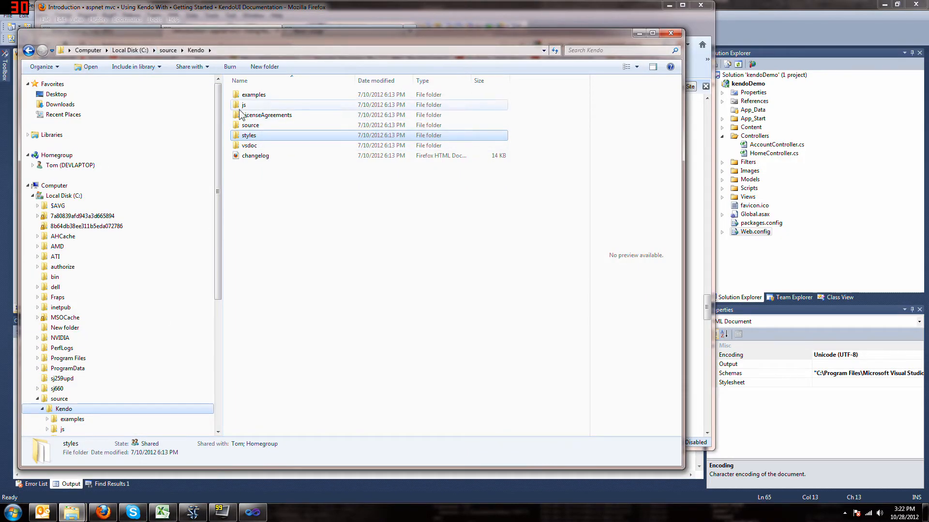
- Browse into the Kendo js folder and check the next documentation step for copying scripts
double_click(244, 104)
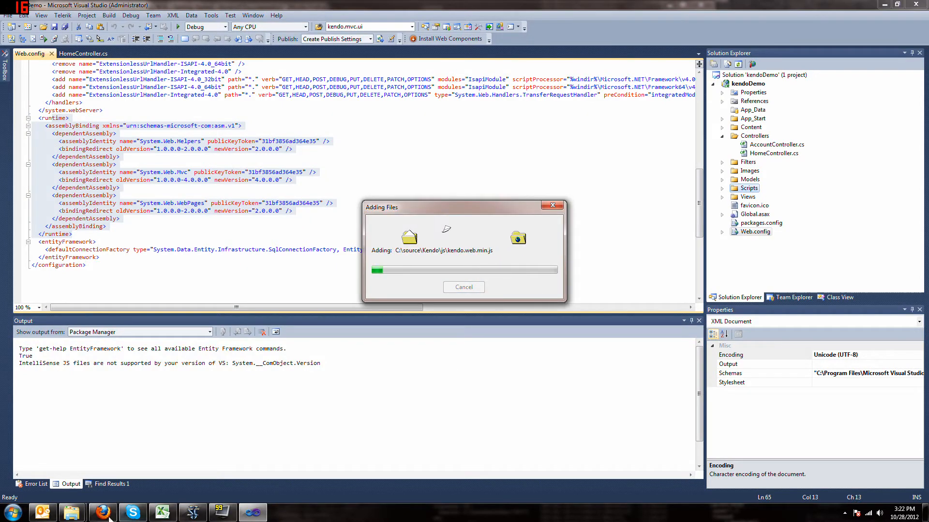
left_click(102, 511)
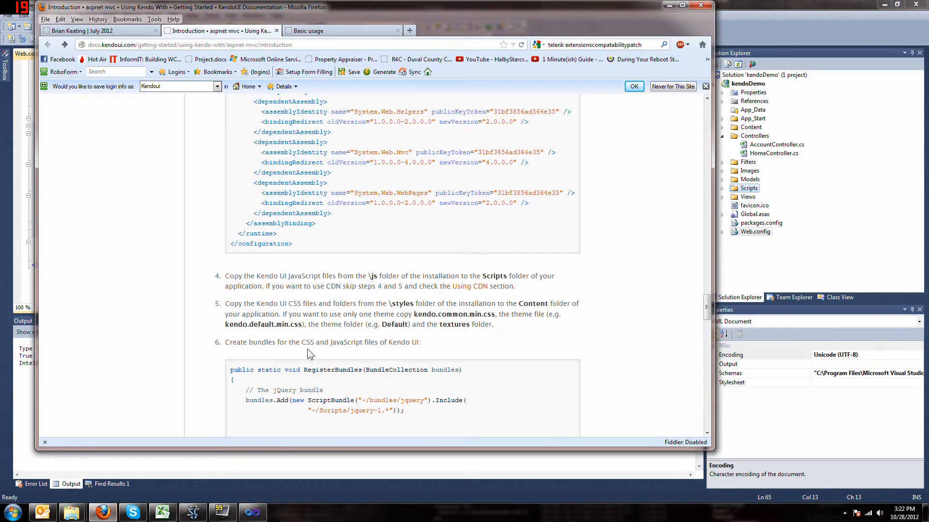
scroll("down", 3)
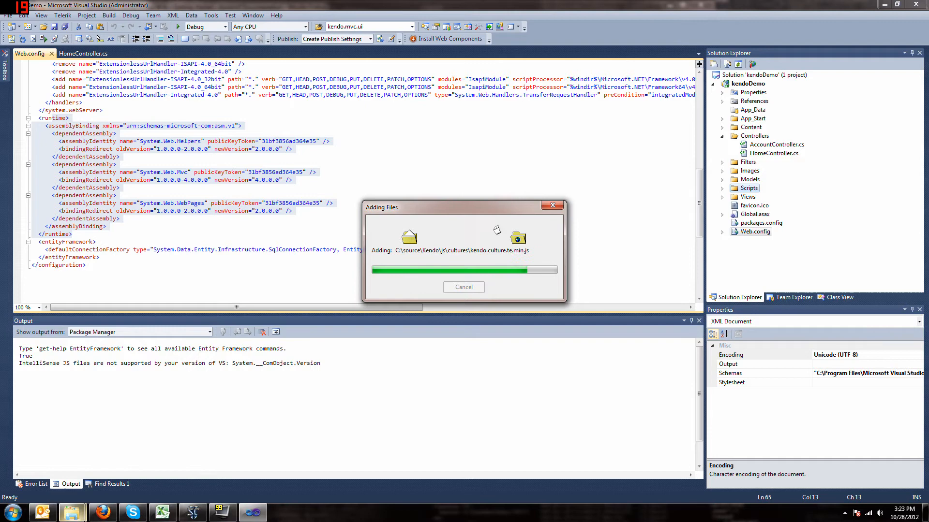
mouse_move(72, 513)
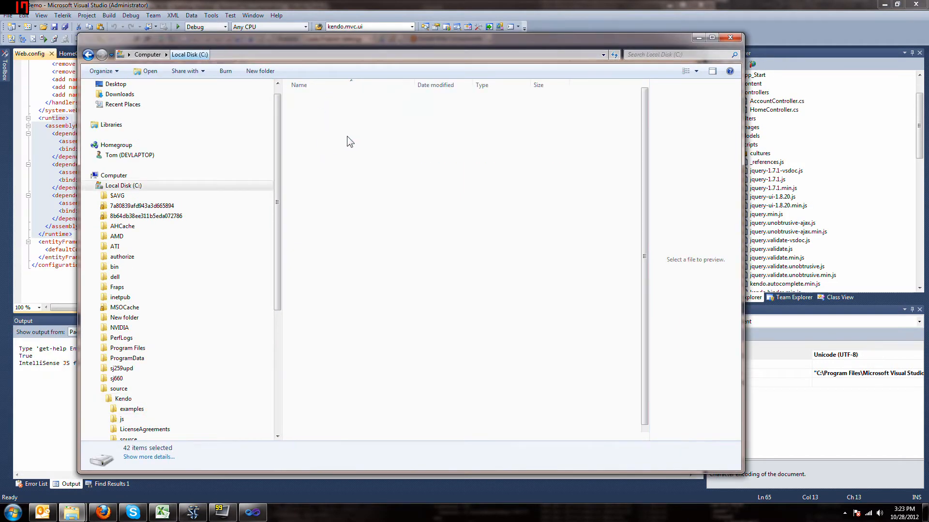
- Select everything in C:\source\Kendo\styles for copying into kendoDemo's Content folder
left_click(118, 389)
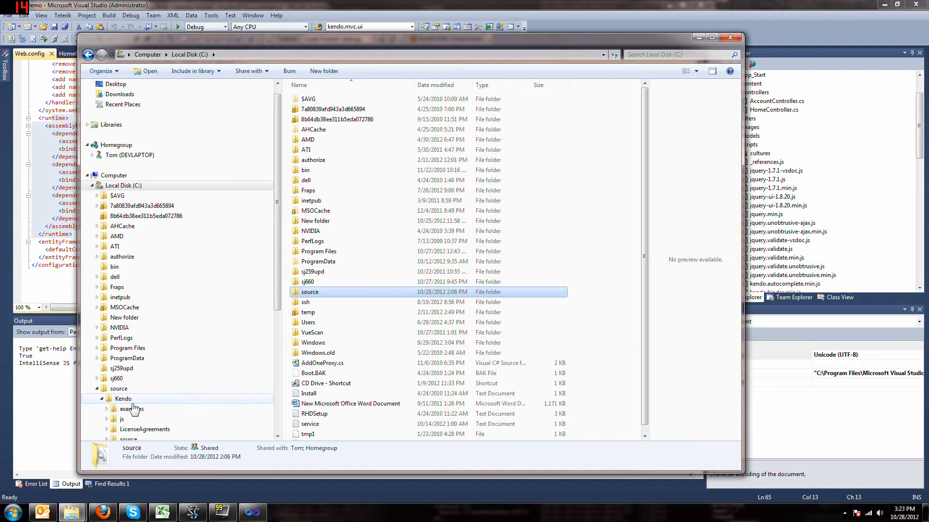
double_click(123, 398)
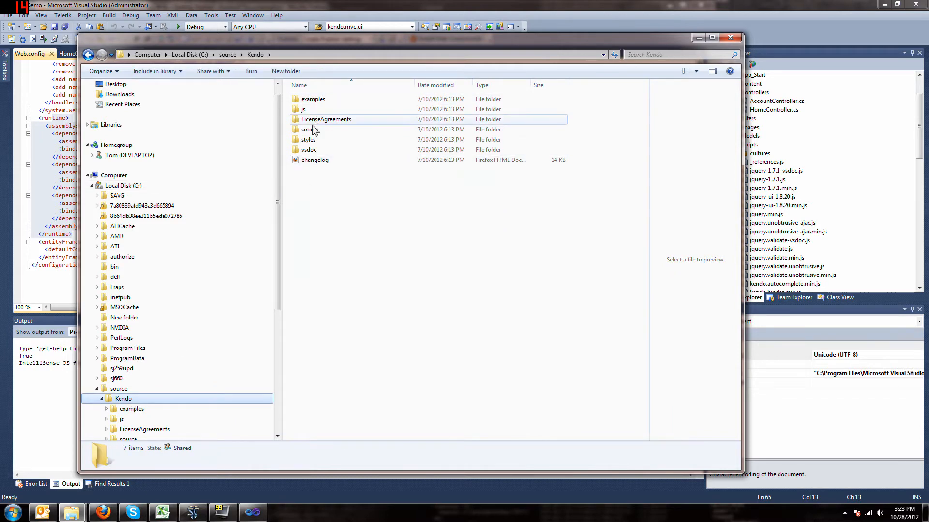
left_click(307, 139)
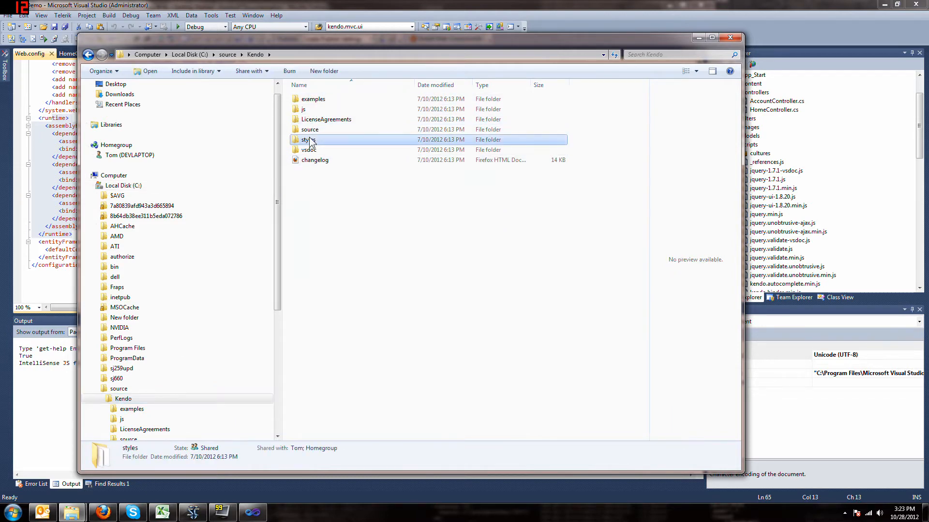
double_click(308, 140)
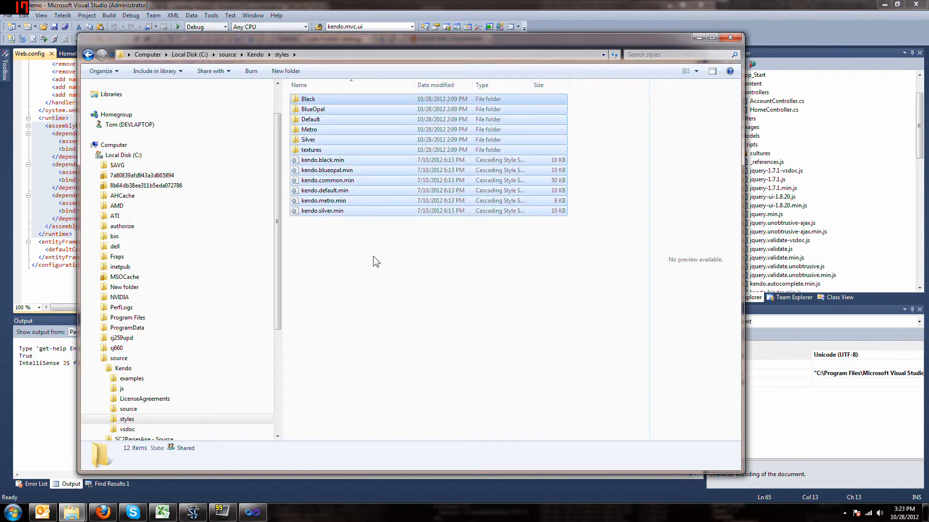
key("ctrl+a")
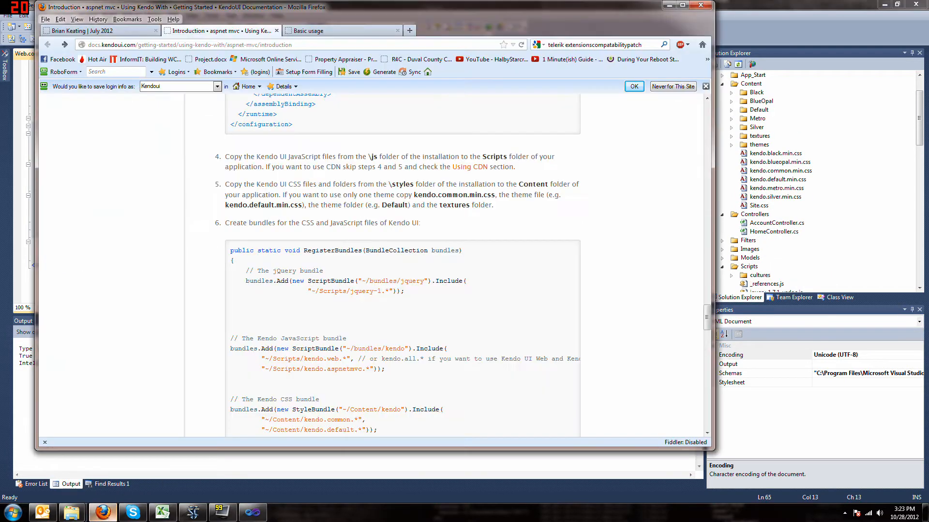
- Reach step 6's RegisterBundles code in the docs and locate BundleConfig.cs under App_Start
scroll("down", 3)
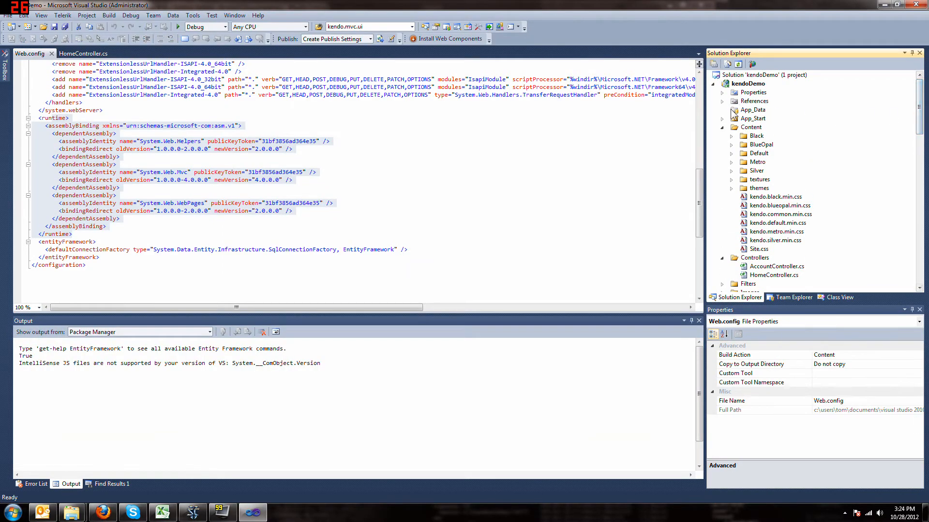
left_click(767, 127)
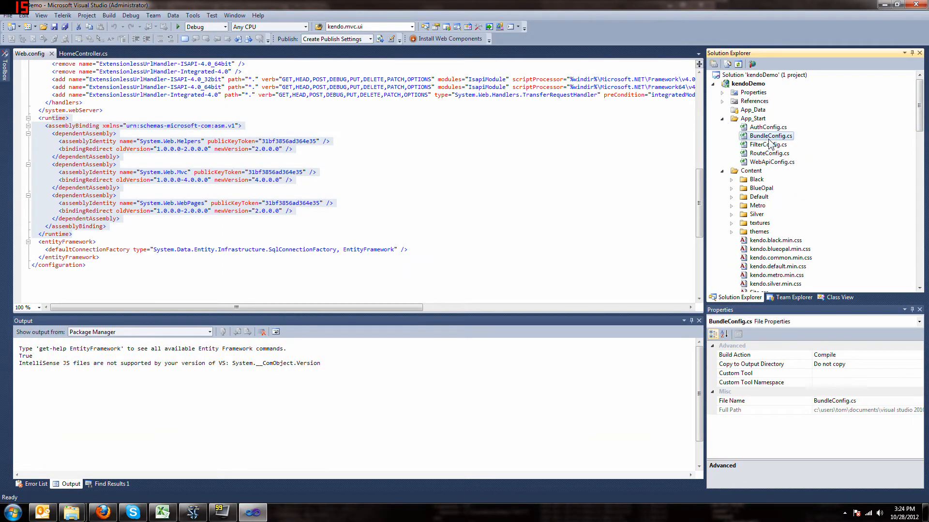
- Edit BundleConfig.cs to add the Kendo CSS bundle and the IgnoreList clear/re-add rules
double_click(771, 135)
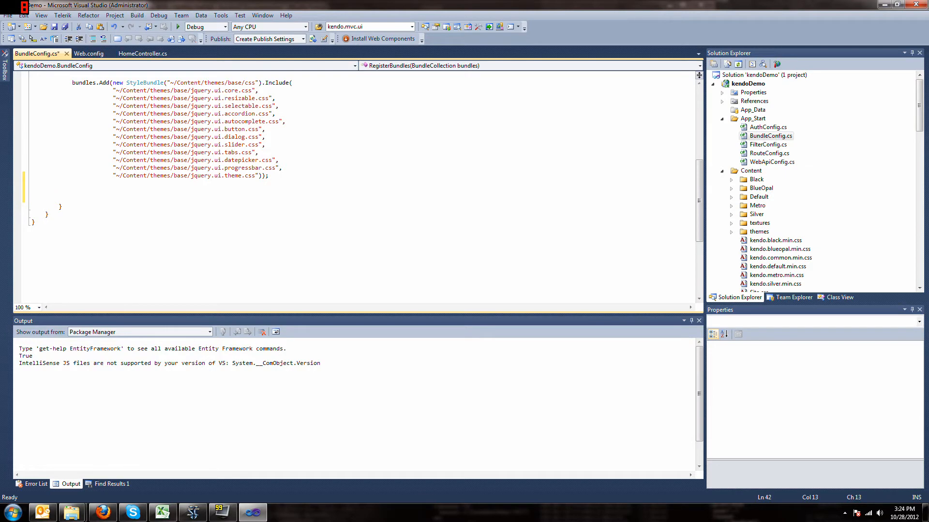
scroll("down", 3)
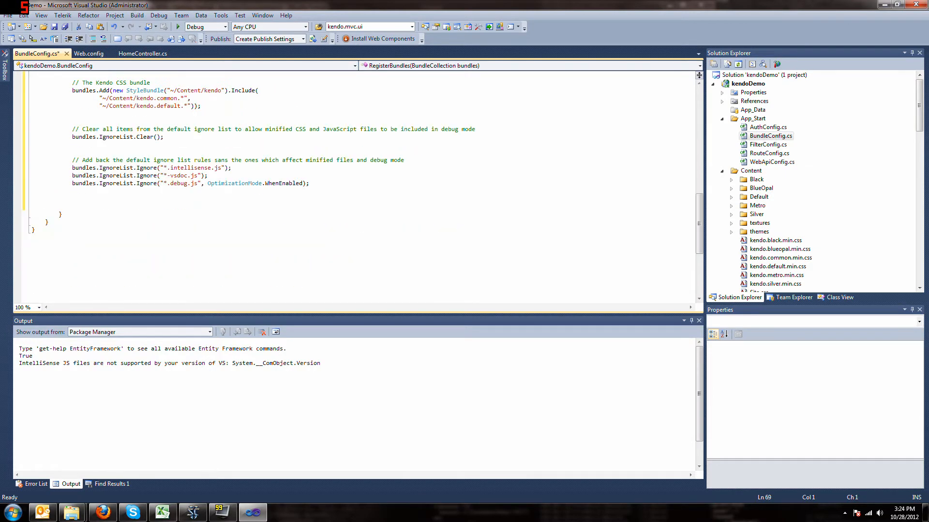
mouse_move(100, 512)
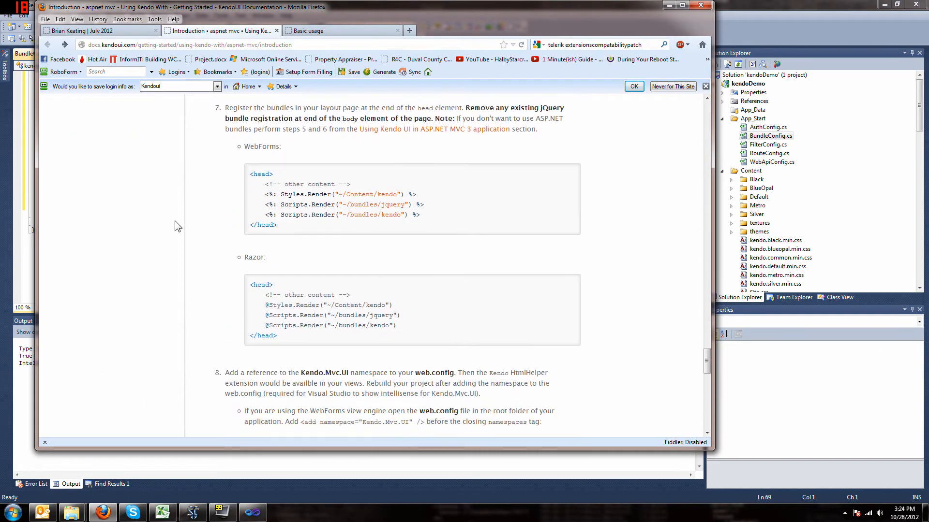
mouse_move(407, 328)
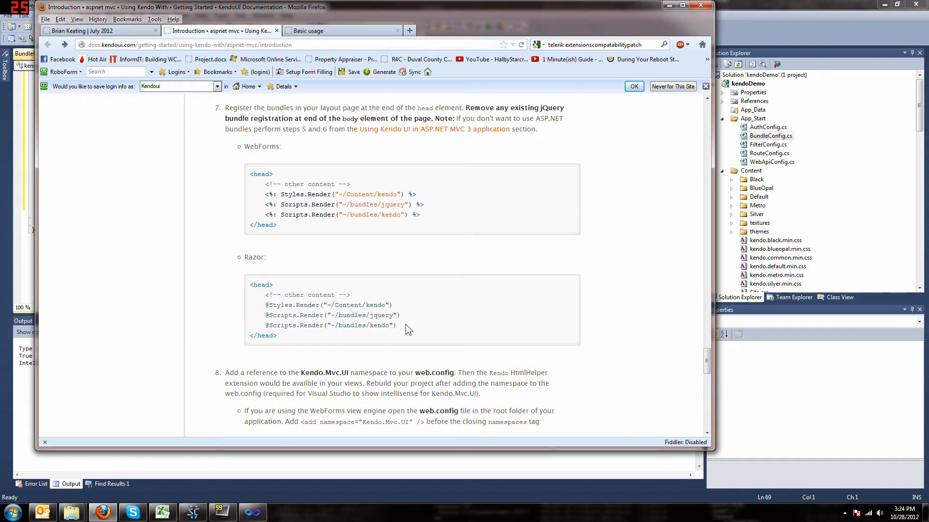
- Expand Views > Shared in Solution Explorer to reach _Layout.cshtml for the step 7 render lines
right_click(407, 329)
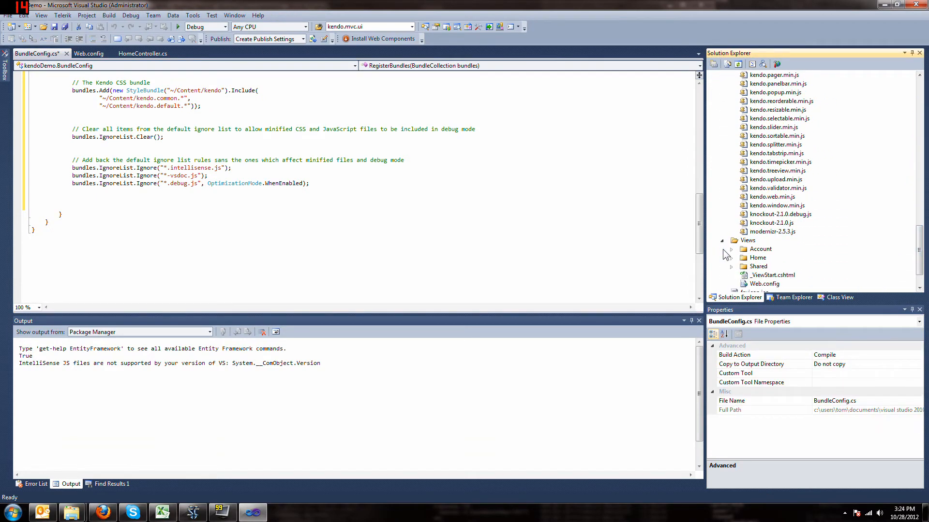
left_click(757, 266)
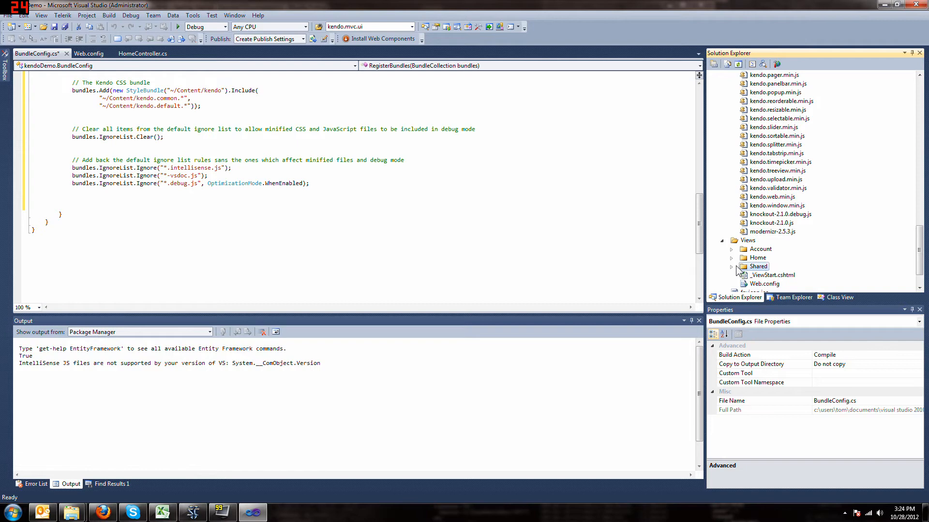
left_click(732, 267)
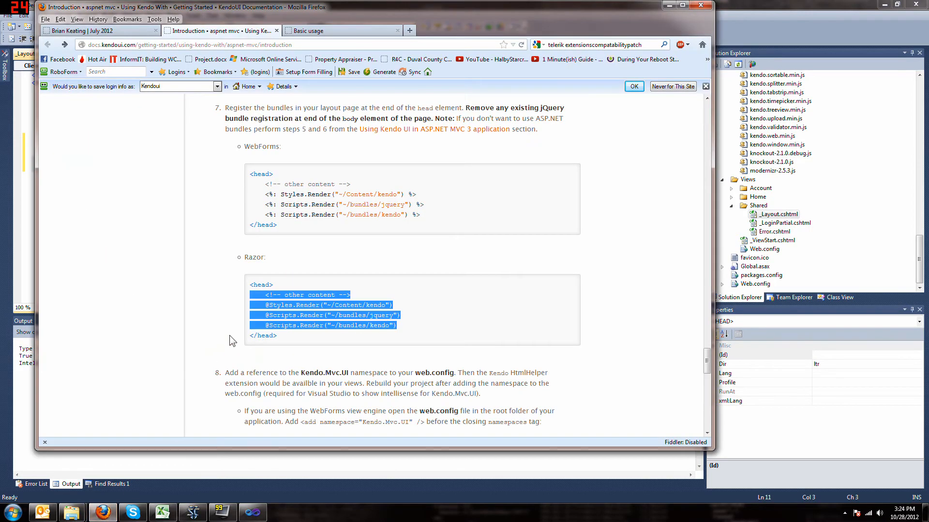
- Review step 8's Kendo.Mvc.UI namespace line and place the styles, jQuery and Kendo renders in _Layout's head
scroll("down", 3)
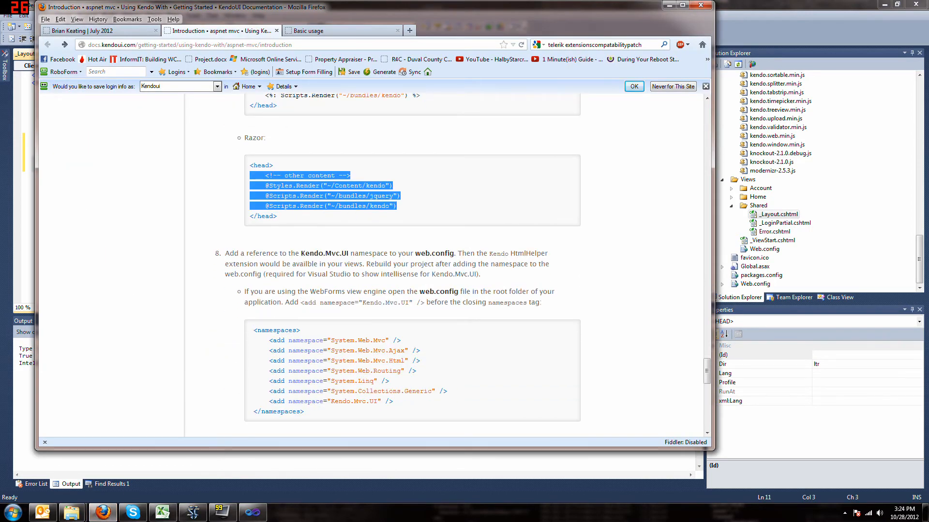
scroll("down", 3)
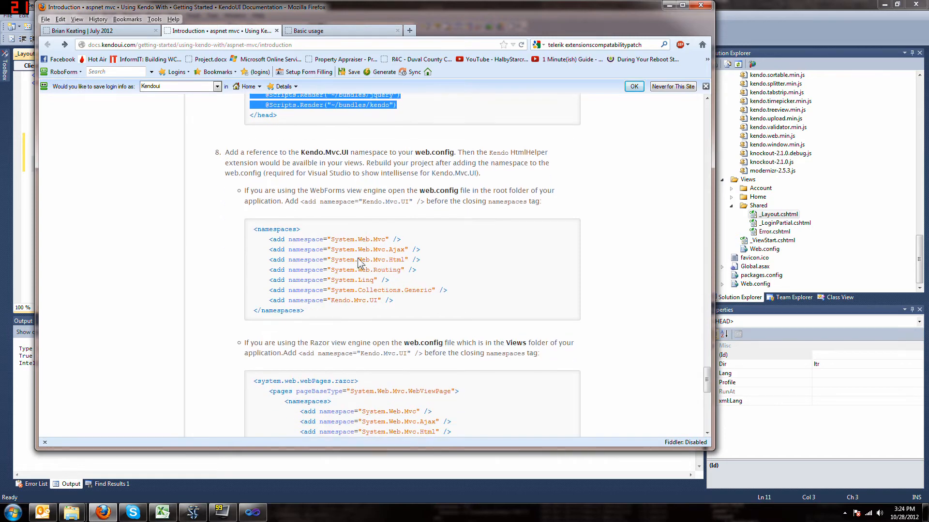
scroll("down", 3)
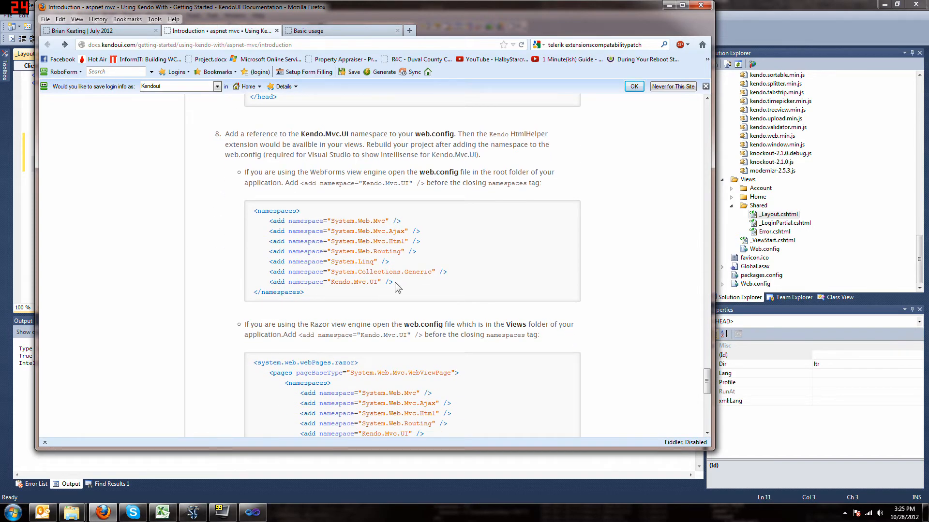
double_click(329, 281)
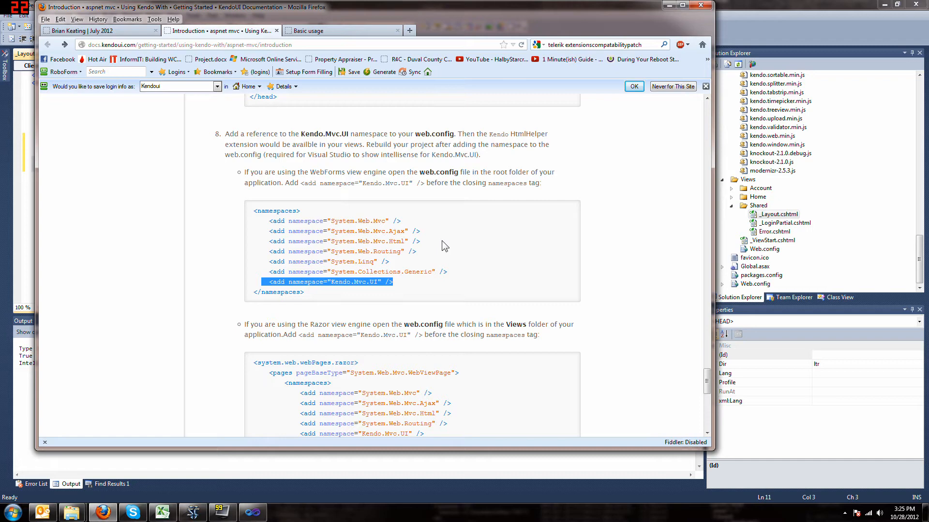
scroll("down", 3)
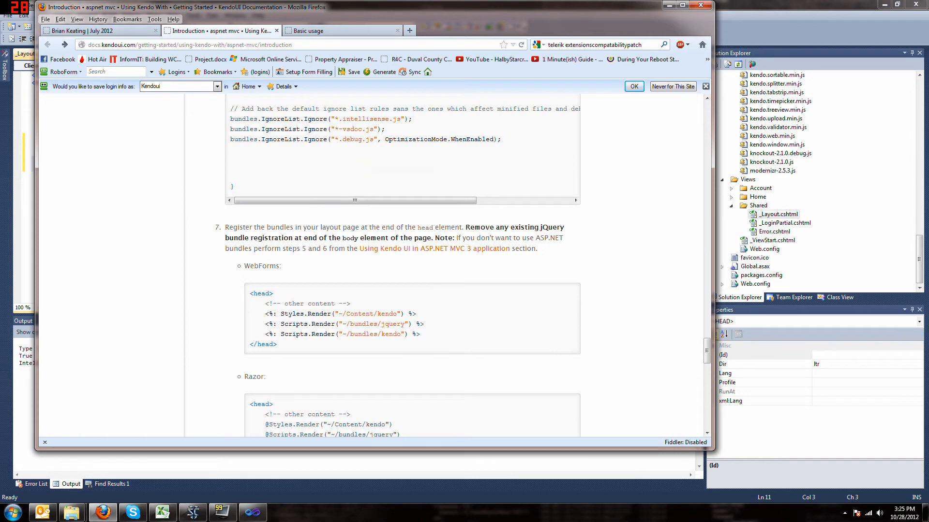
left_click_drag(479, 227, 558, 226)
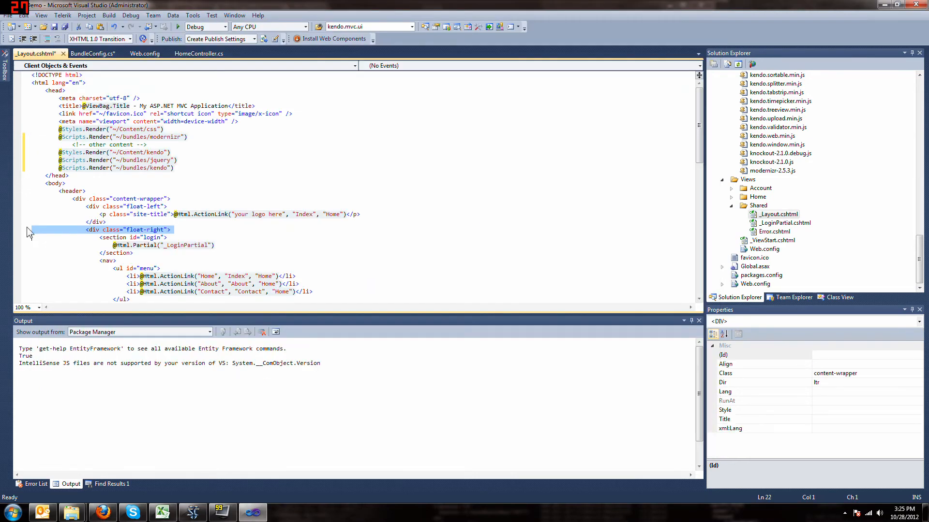
scroll("down", 3)
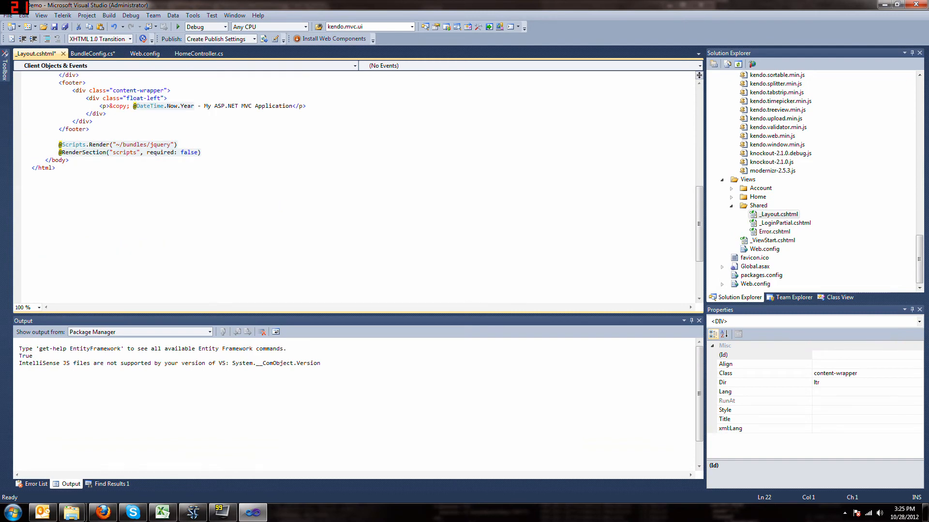
left_click(117, 144)
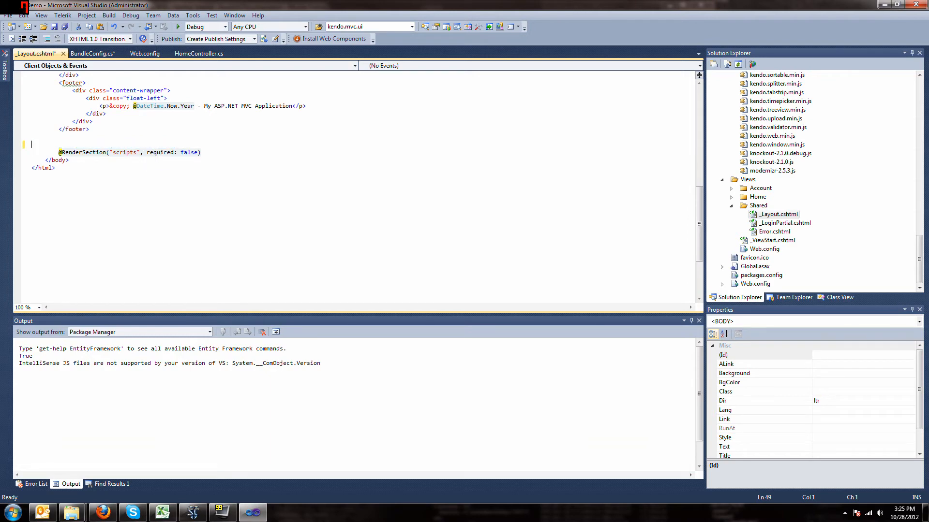
scroll("up", 3)
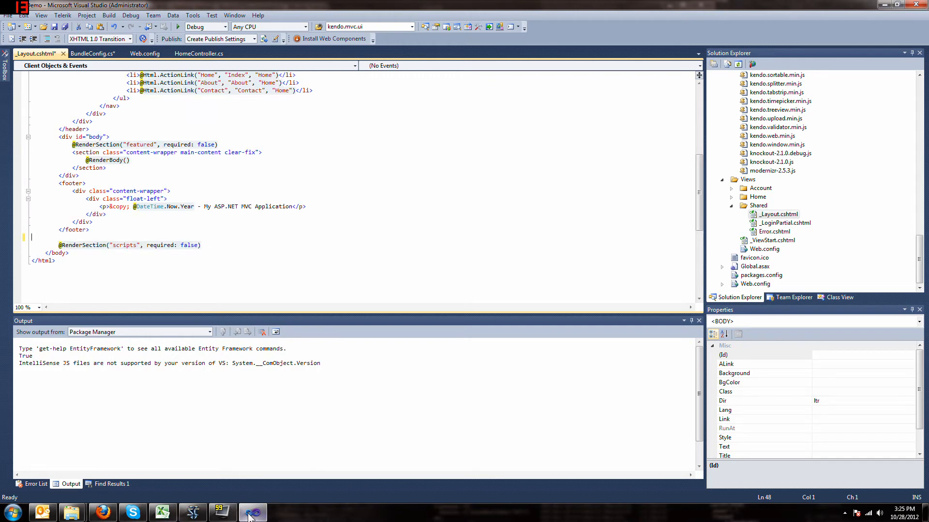
mouse_move(252, 511)
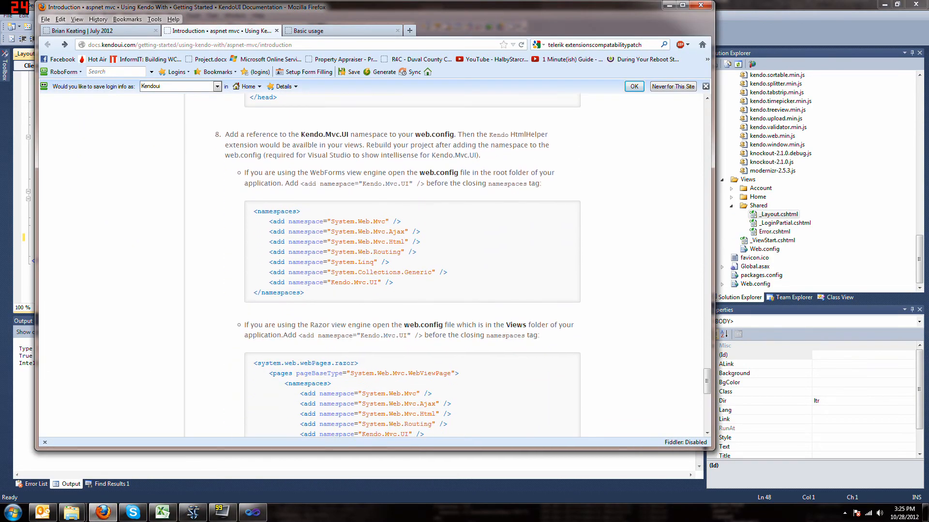
- Select the step 9 Razor DatePicker helper example in the Kendo docs
scroll("down", 3)
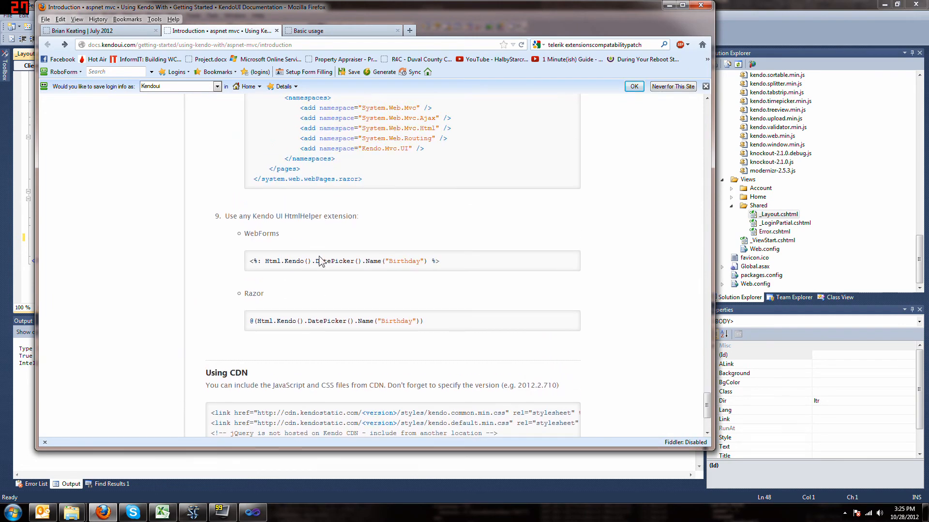
left_click_drag(338, 320, 424, 320)
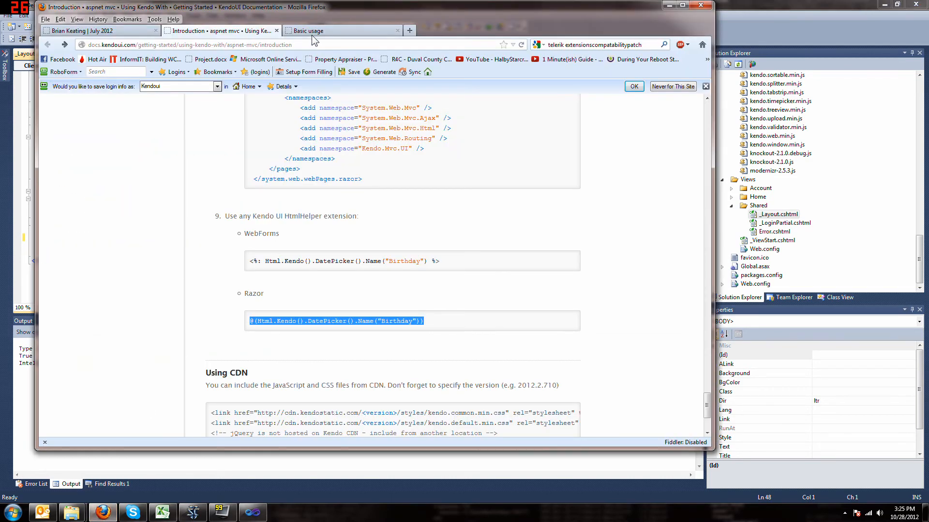
- Select the calendar div and kendoCalendar script from the Basic usage demo source
right_click(310, 275)
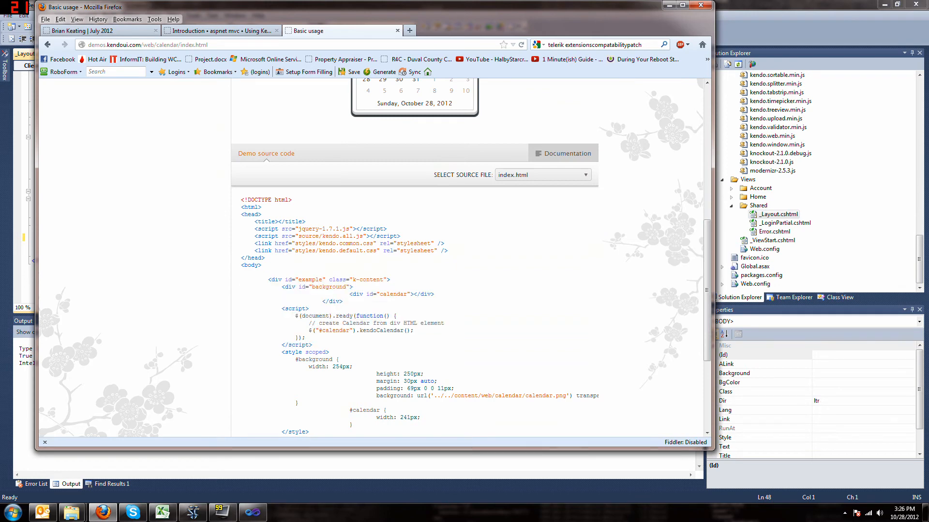
left_click_drag(281, 287, 313, 344)
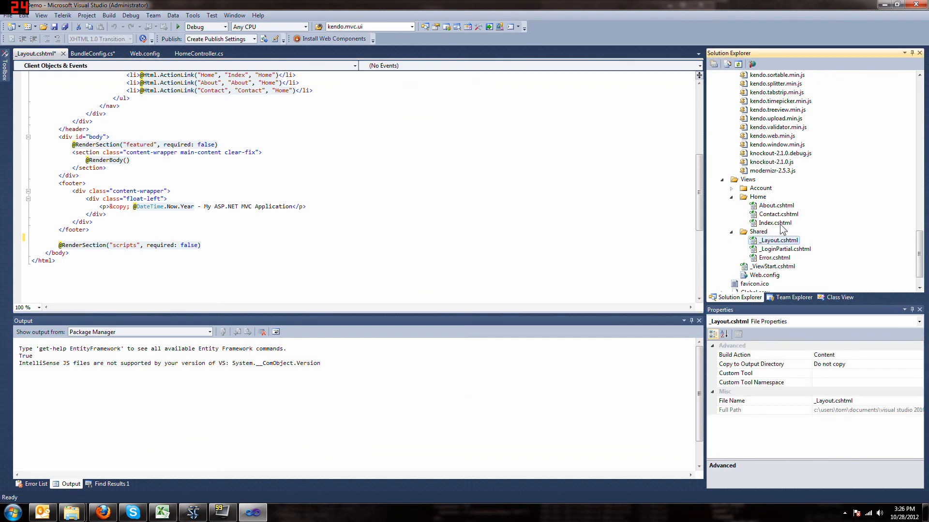
- Add the Kendo calendar div and script to Home/Index.cshtml and run the project with F5
double_click(774, 223)
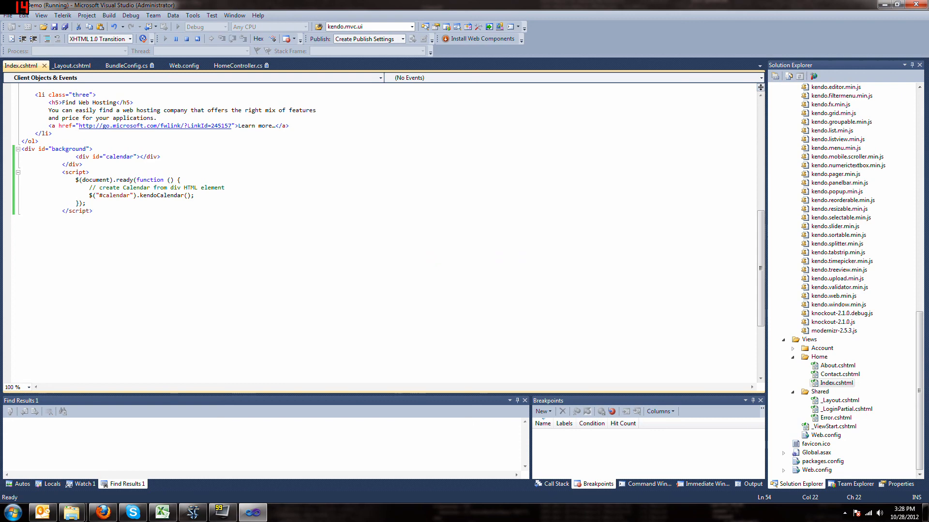
mouse_move(197, 39)
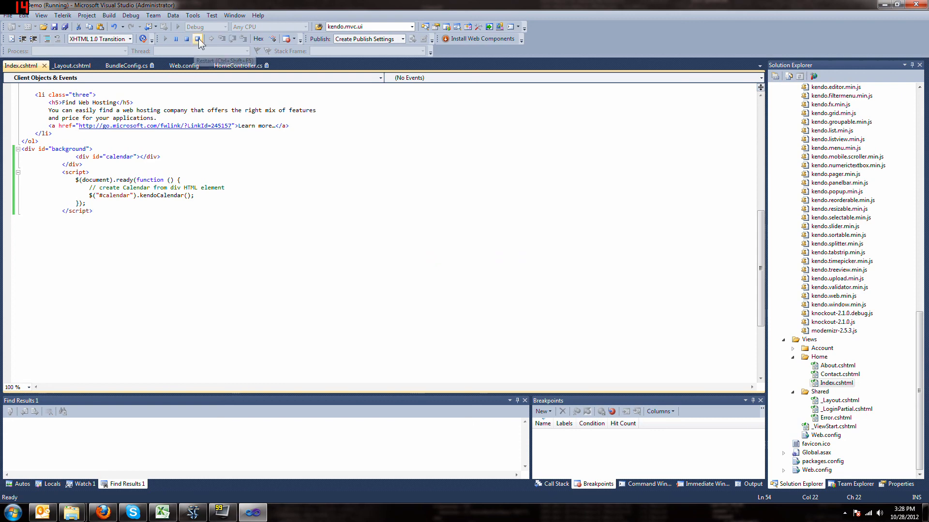